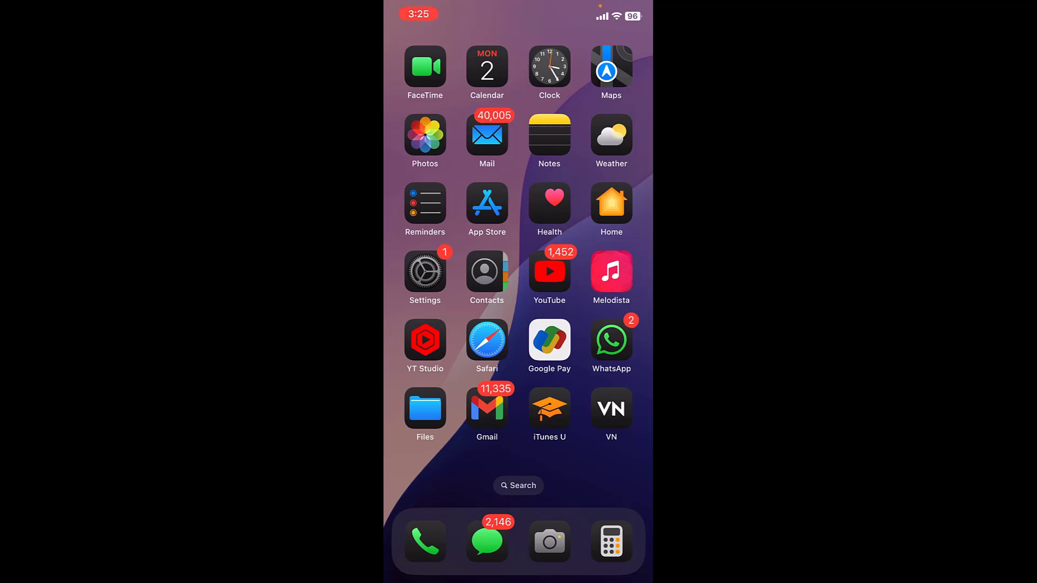
Step: Open the Phone app's settings page and scroll to its Calls options
left_click(424, 271)
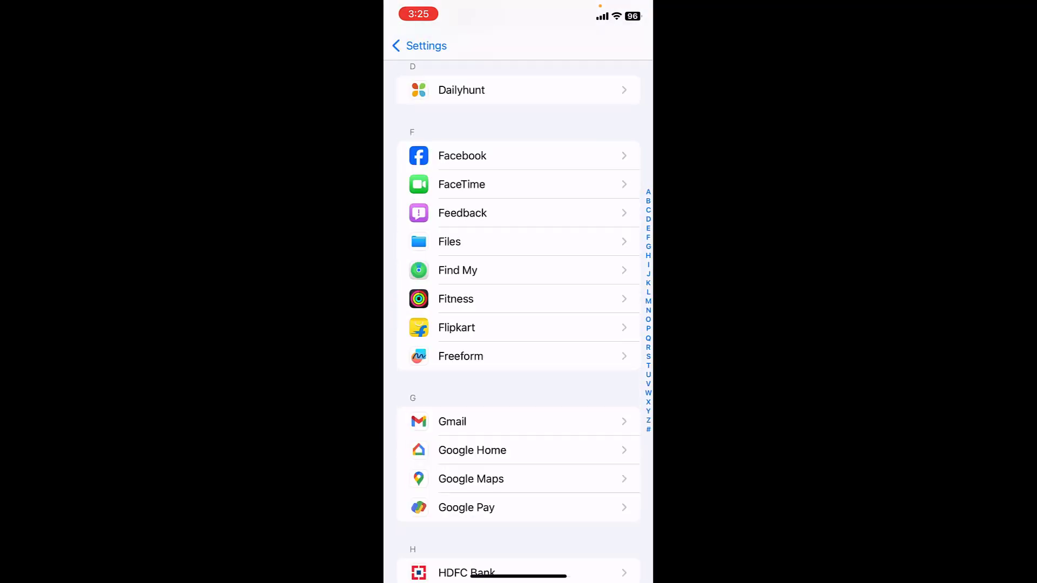
scroll("down", 3)
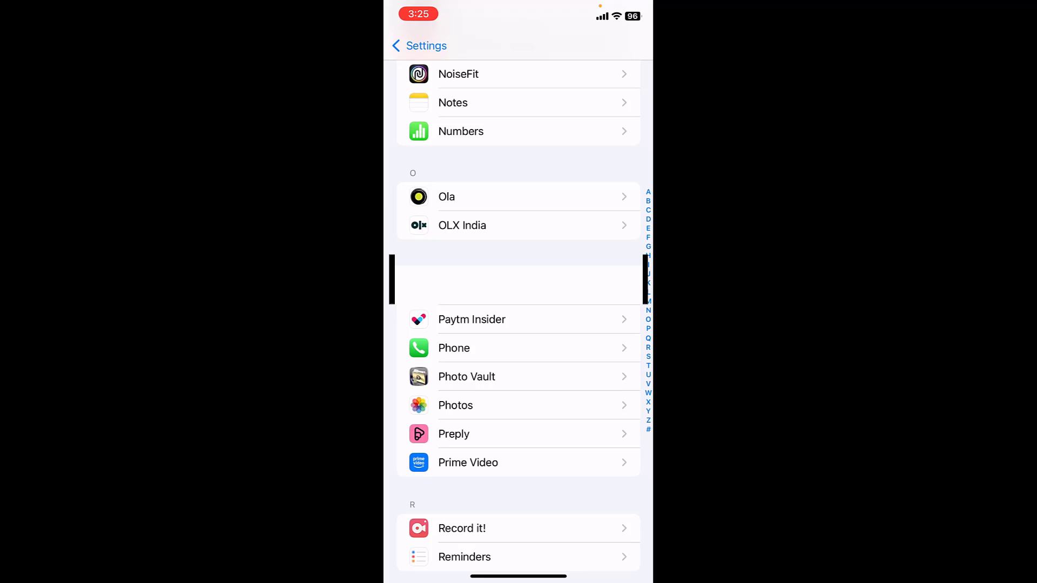
left_click(453, 348)
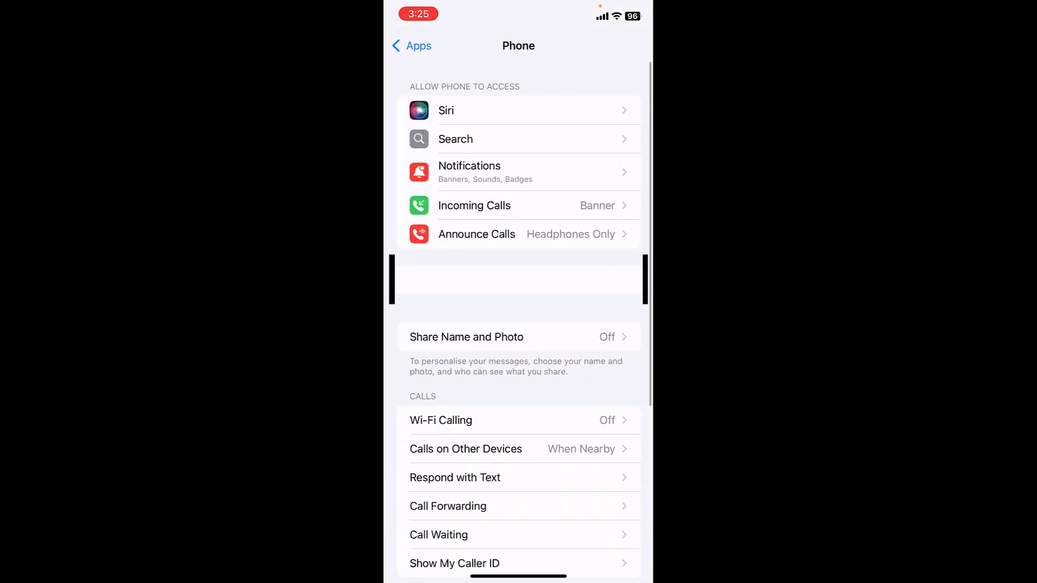
scroll("down", 3)
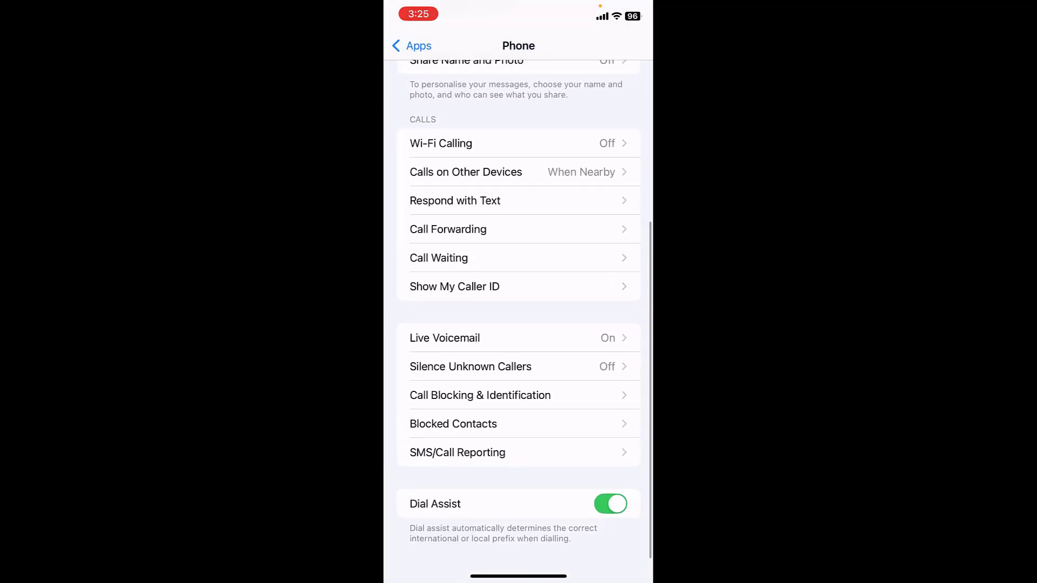
left_click(448, 229)
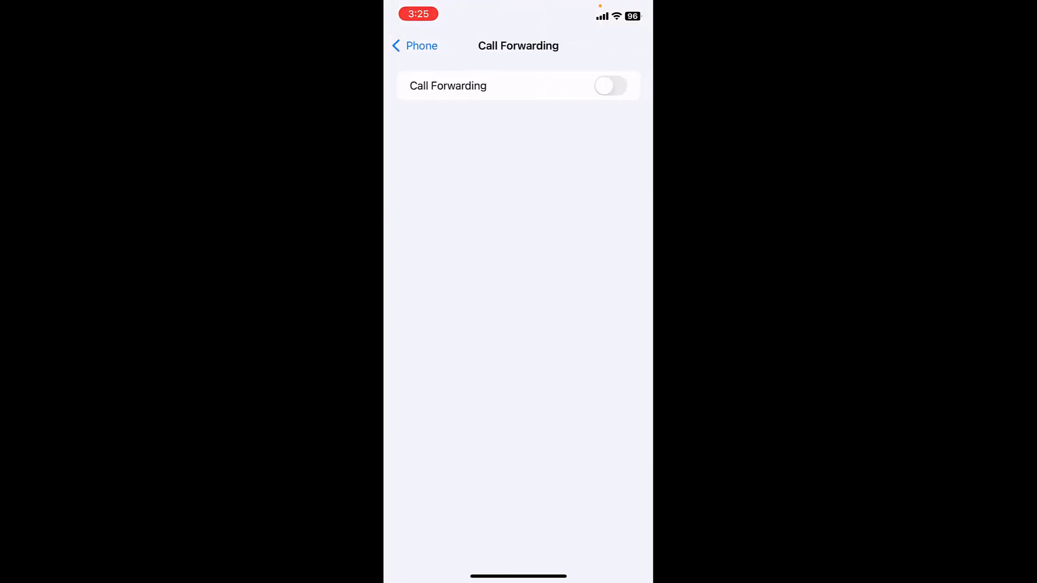
left_click(415, 46)
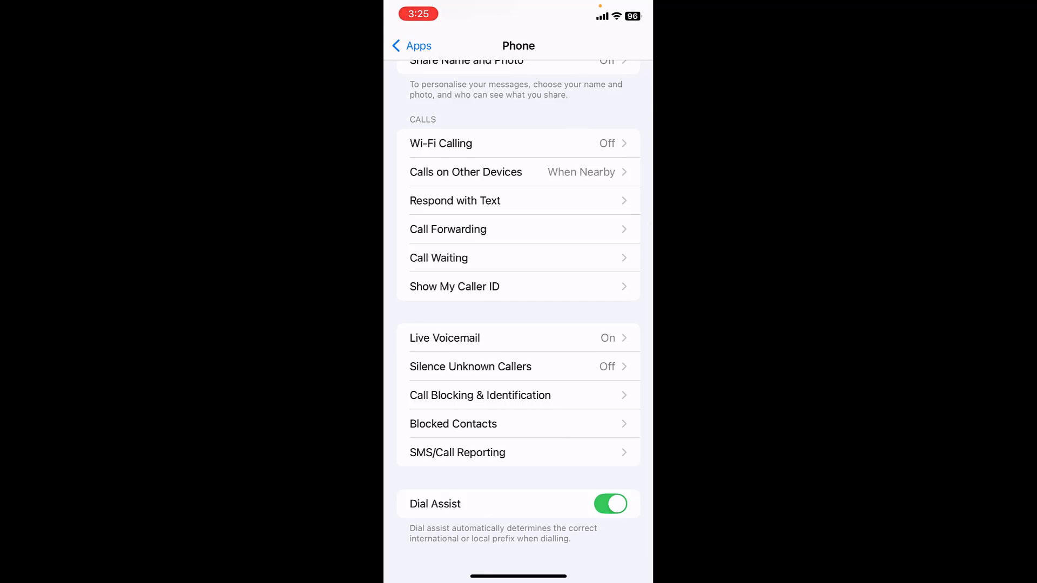
left_click(470, 366)
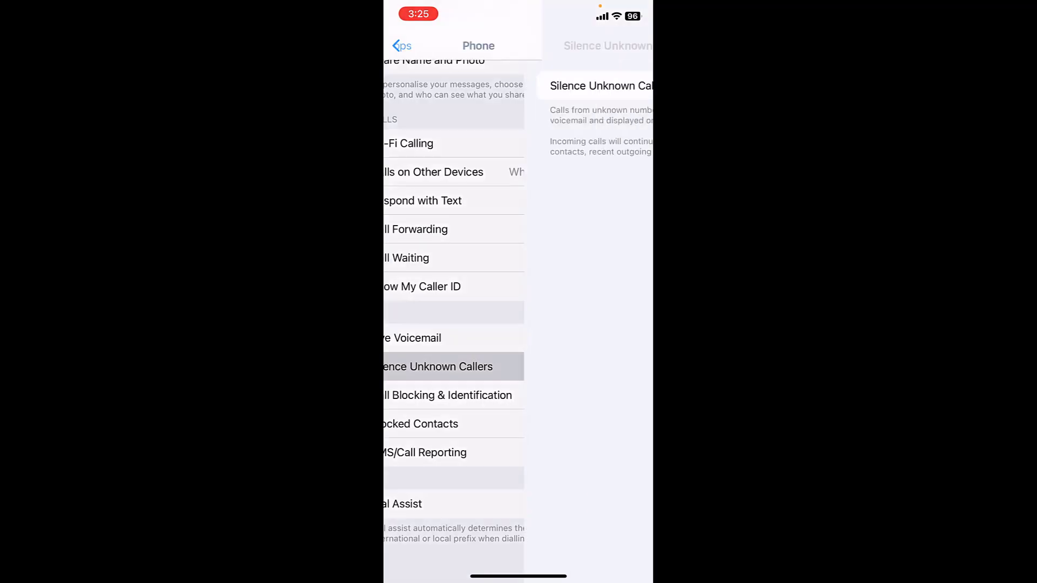
left_click(438, 366)
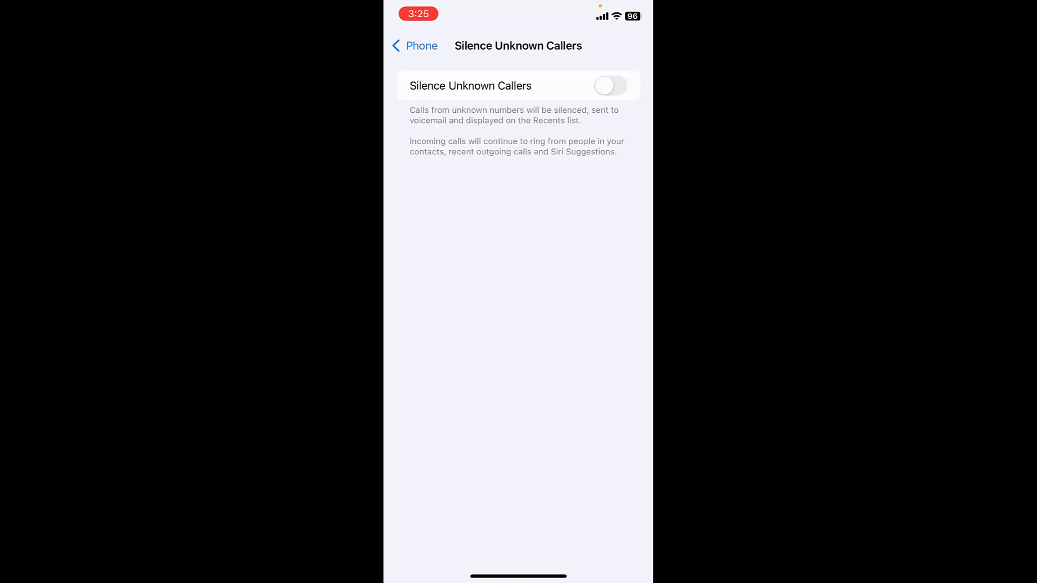
left_click(414, 45)
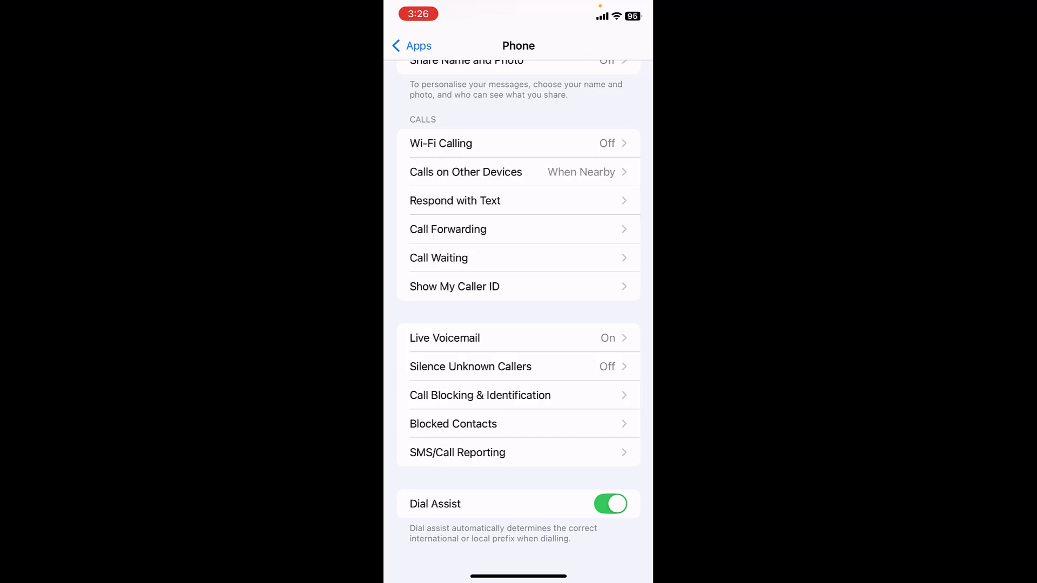
Step: Set Announce Calls to Always instead of Headphones Only, then go back
scroll("down", 3)
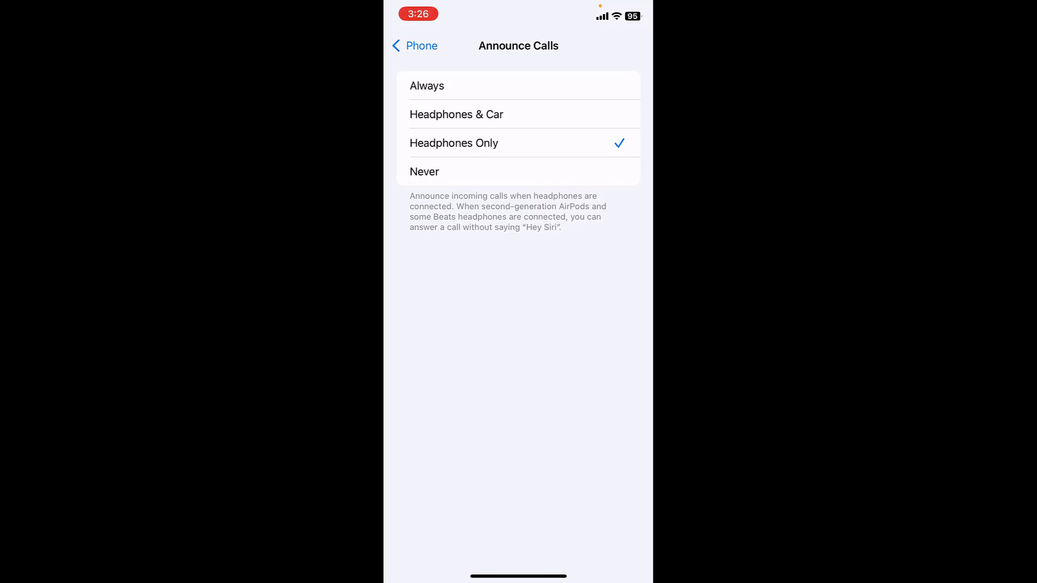
left_click(427, 85)
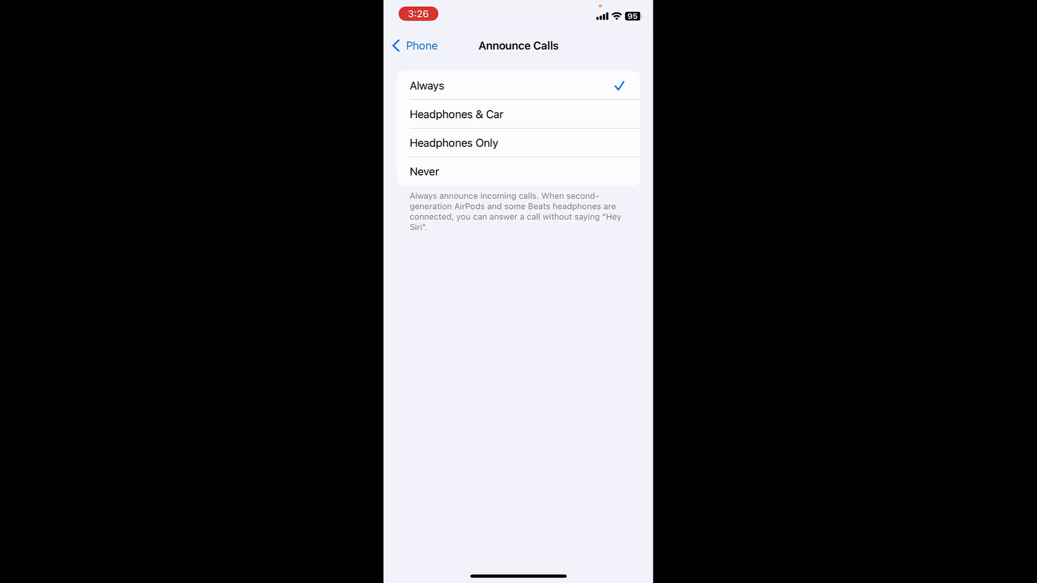
left_click(453, 143)
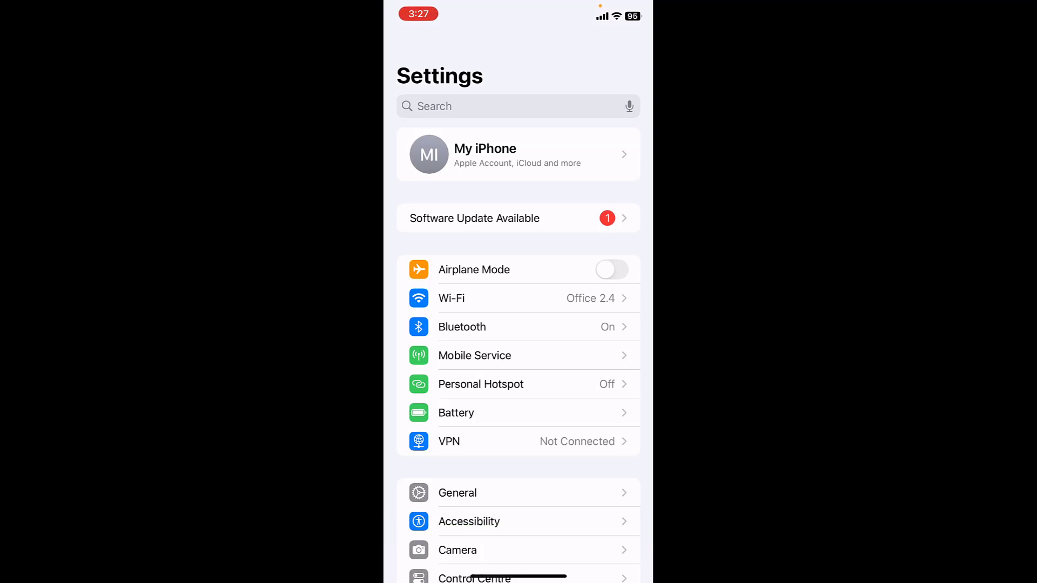
left_click(474, 355)
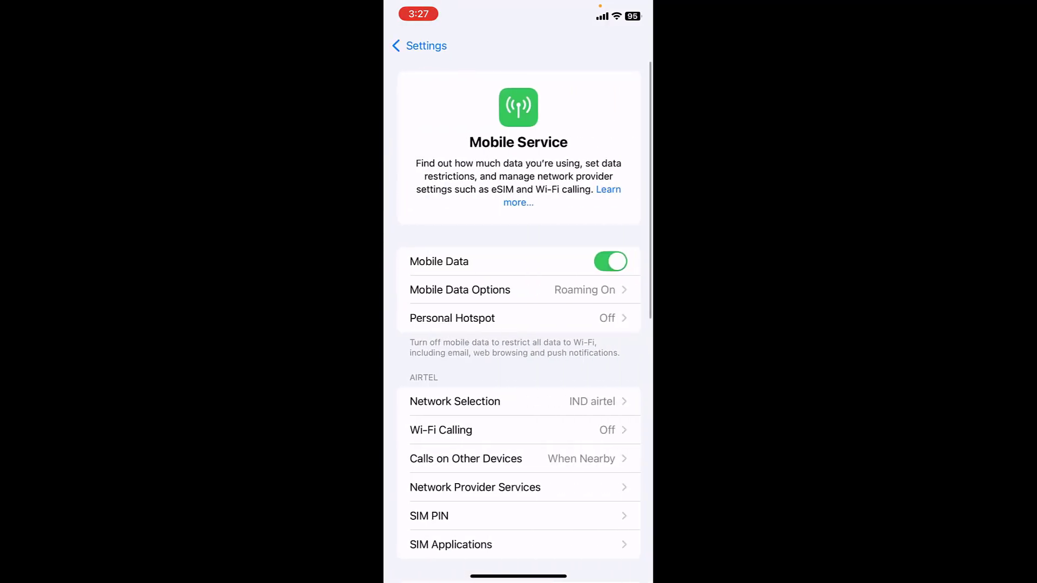
left_click(455, 401)
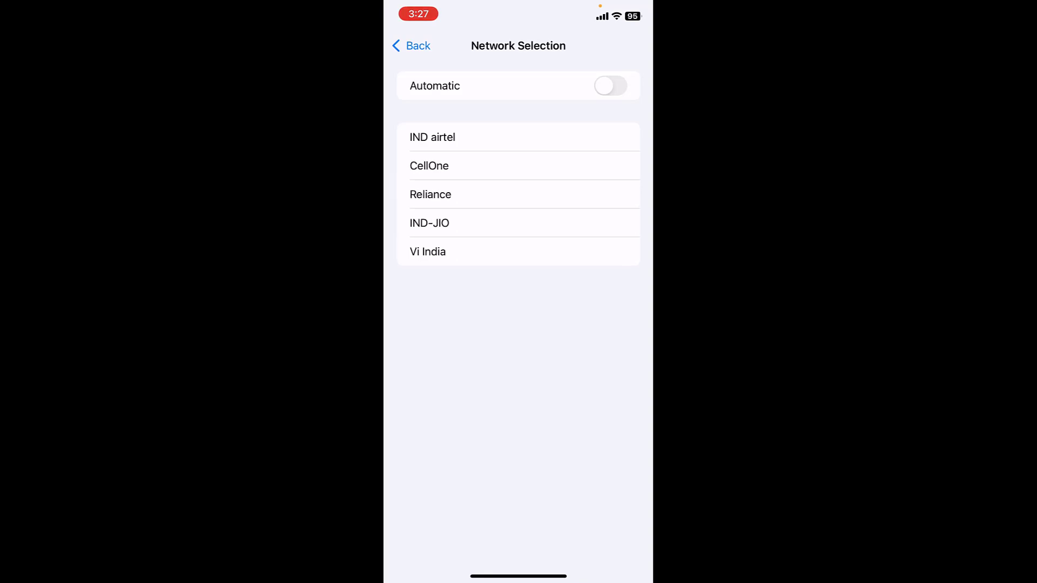
left_click(410, 46)
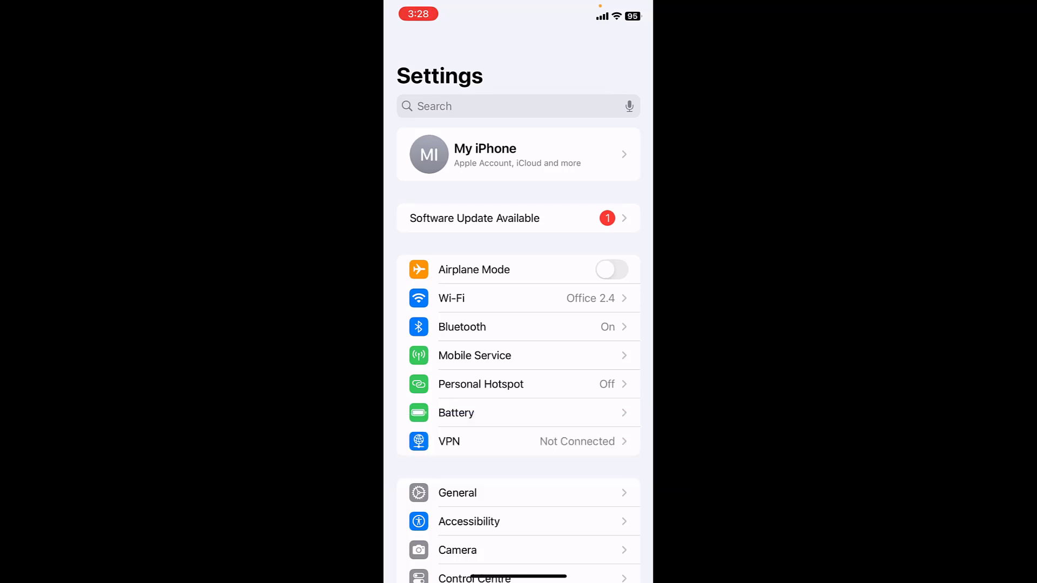
Step: Go to General > Transfer or Reset iPhone
scroll("down", 3)
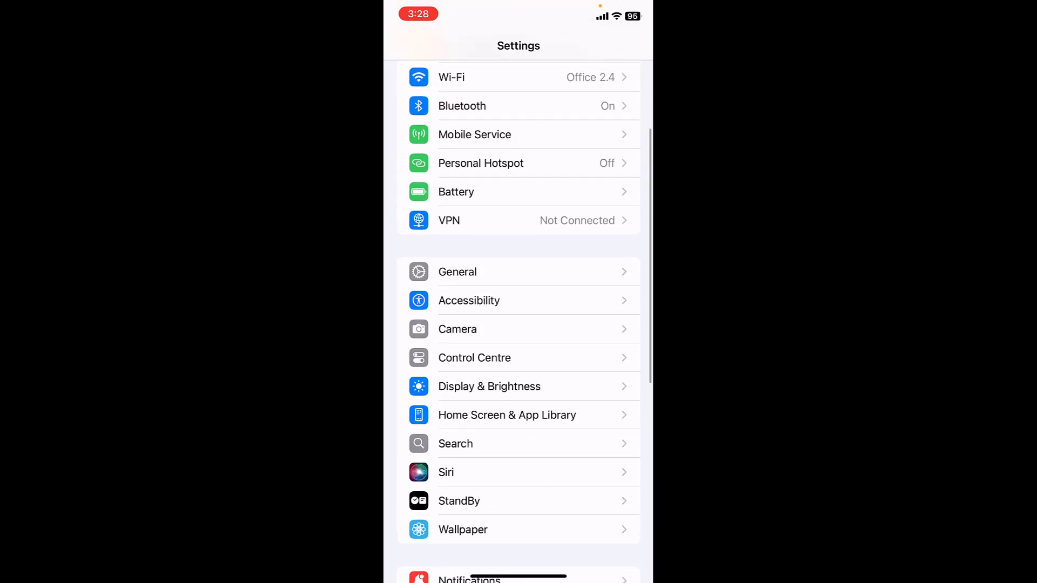
left_click(457, 272)
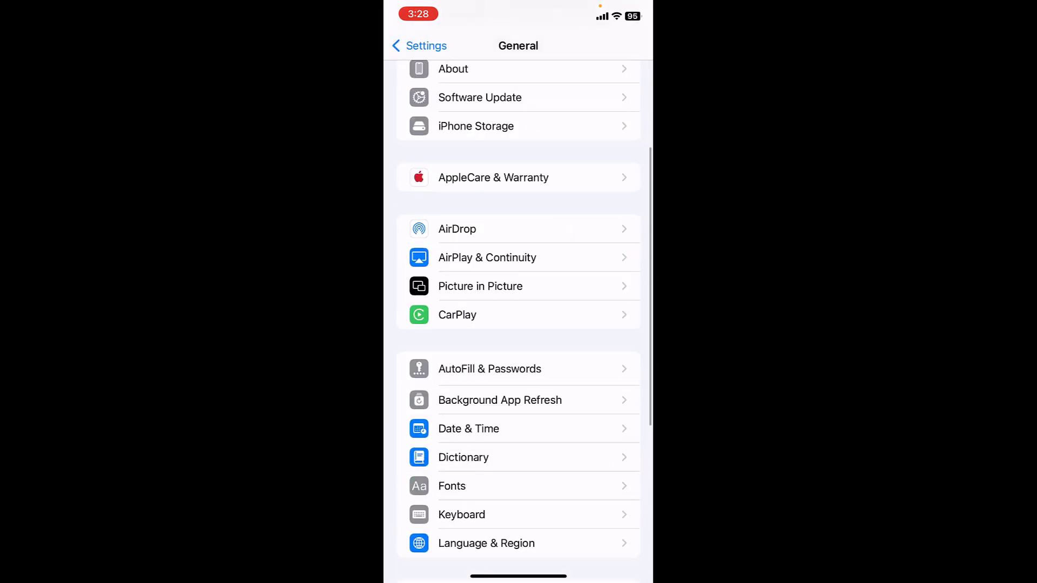
scroll("down", 3)
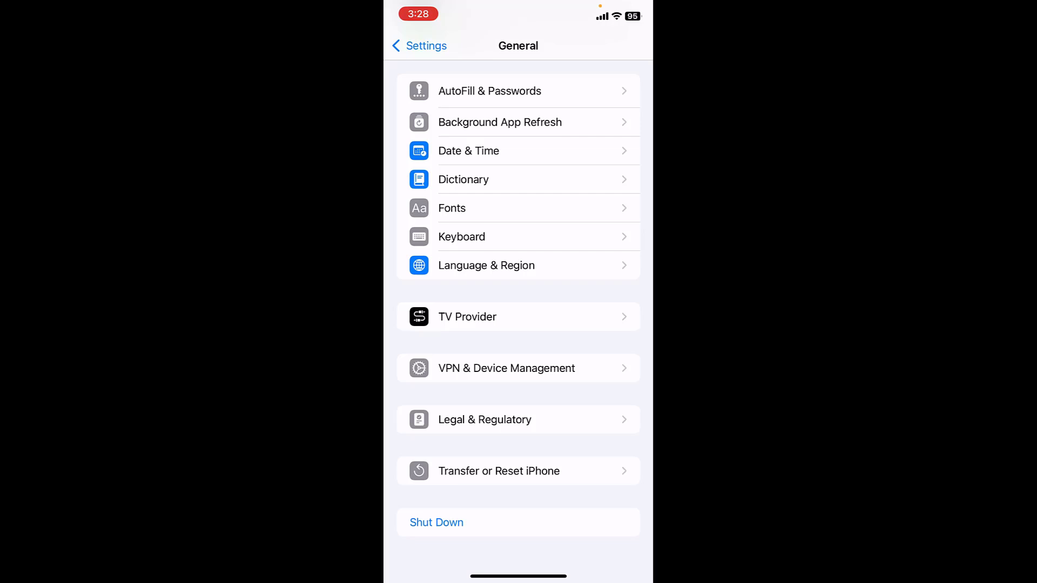
left_click(498, 471)
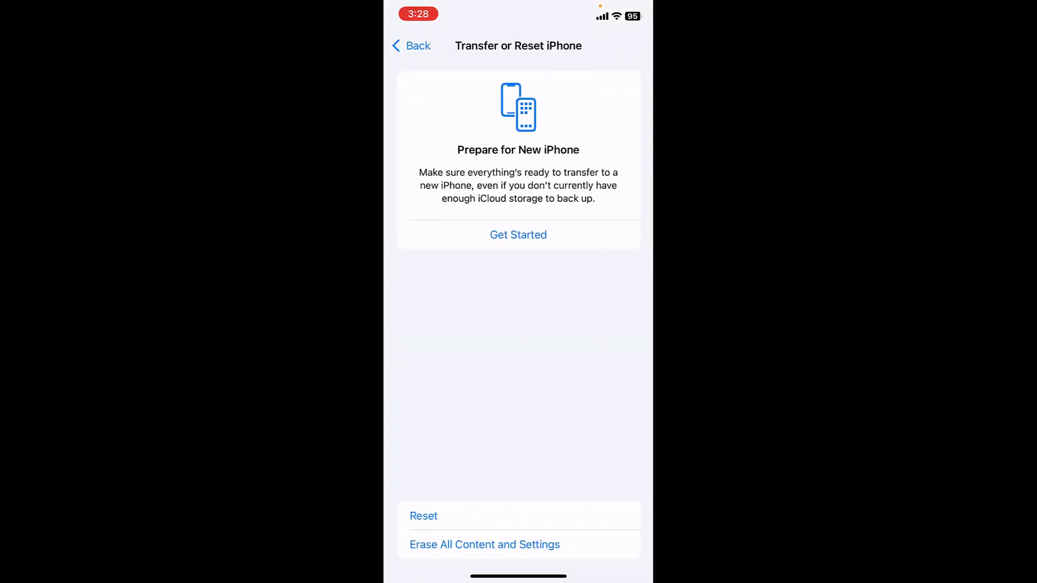
Step: View the Reset choices, including Reset Network Settings, and dismiss without resetting
left_click(423, 516)
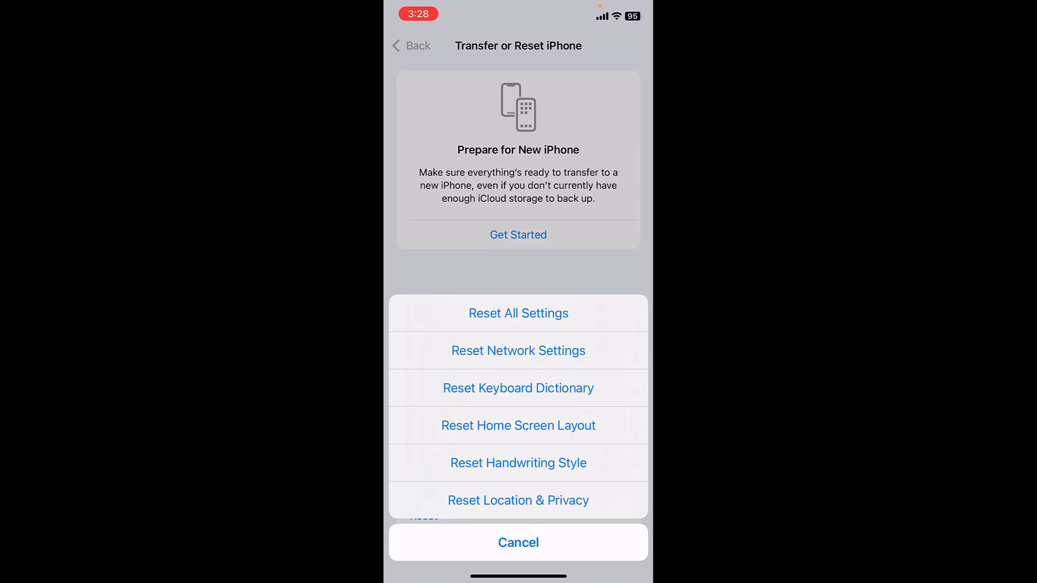
left_click(518, 351)
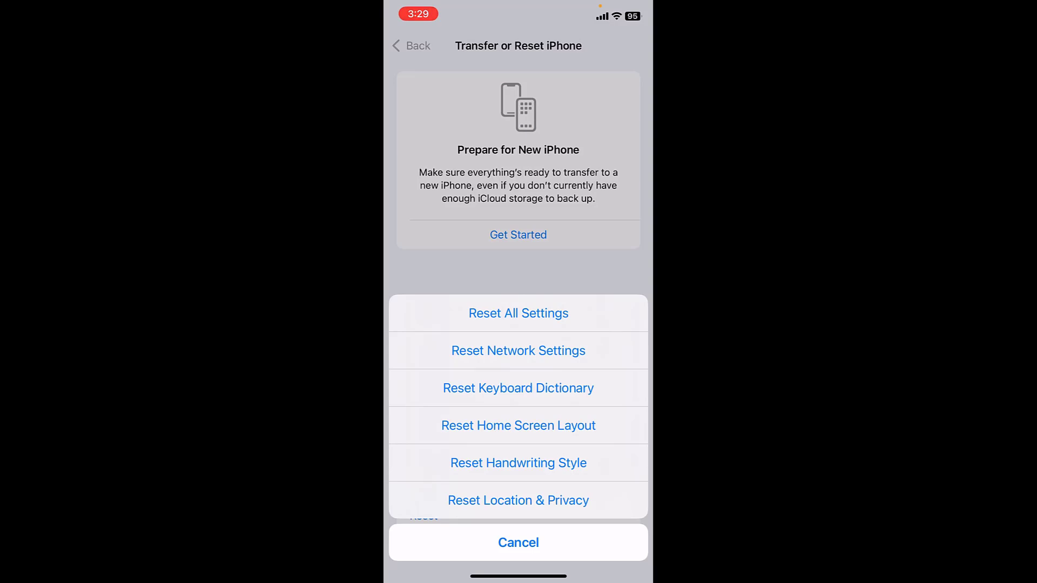
left_click(518, 542)
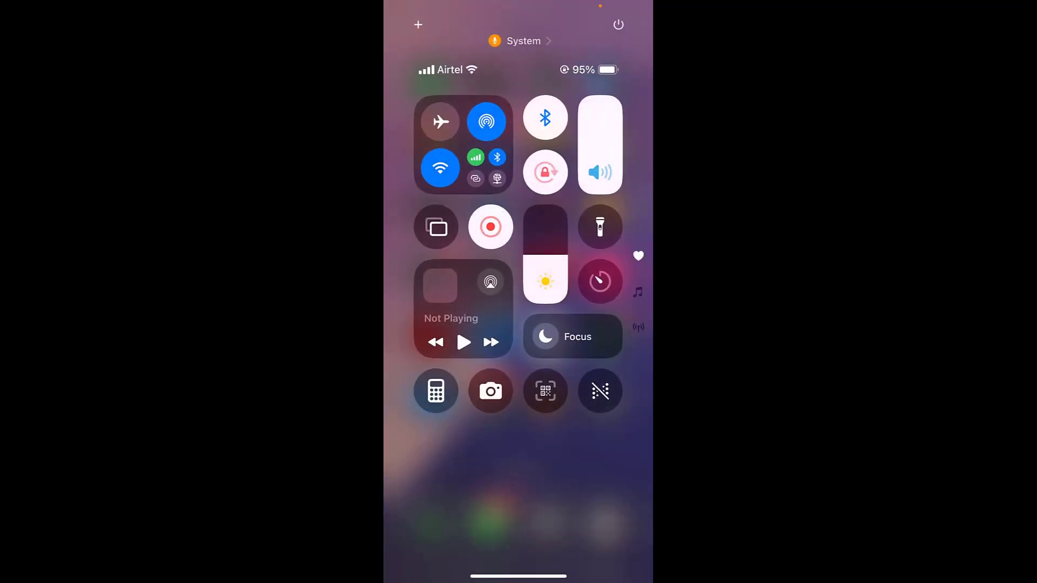
Step: View the Focus modes in Control Centre, then dismiss to the Home Screen
left_click(571, 336)
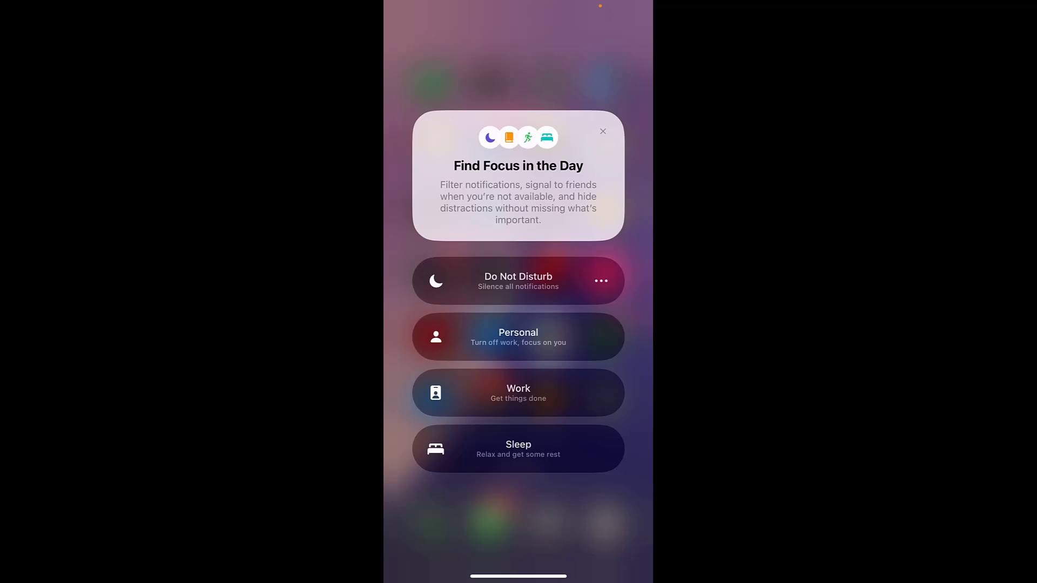
left_click(602, 131)
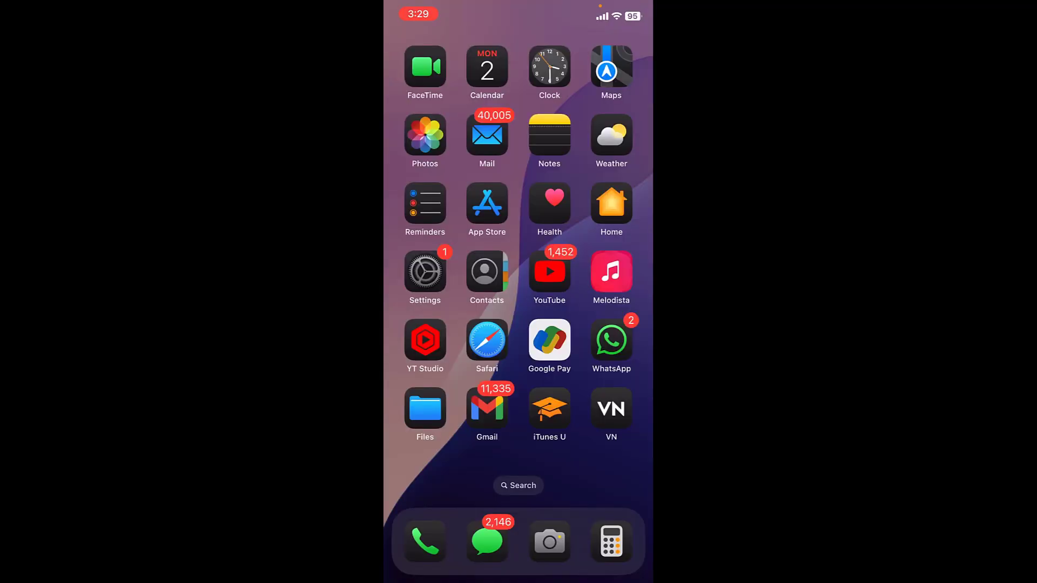